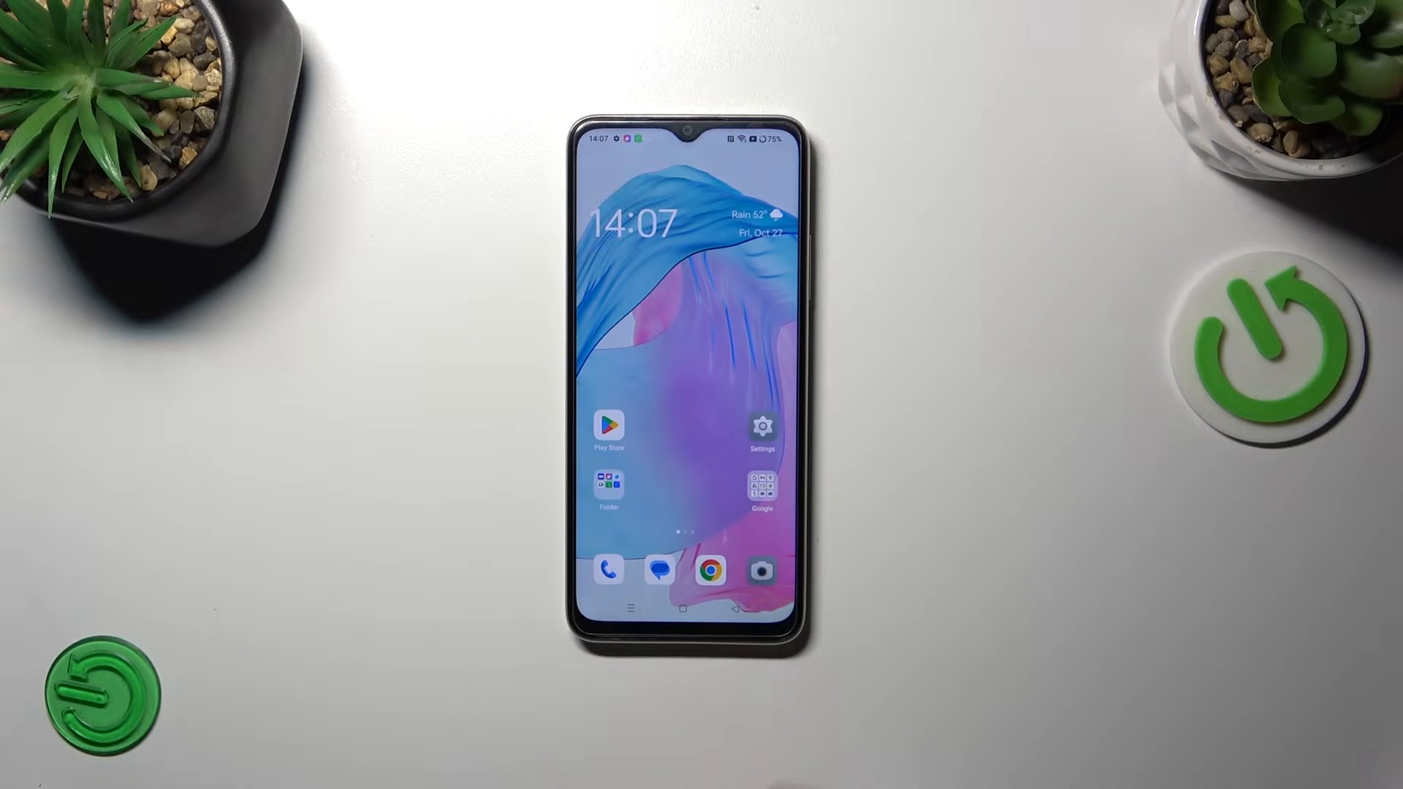
- Go from the home screen into Settings and reach the Password & security page
{"action": "left_click", "coordinate": [762, 426]}
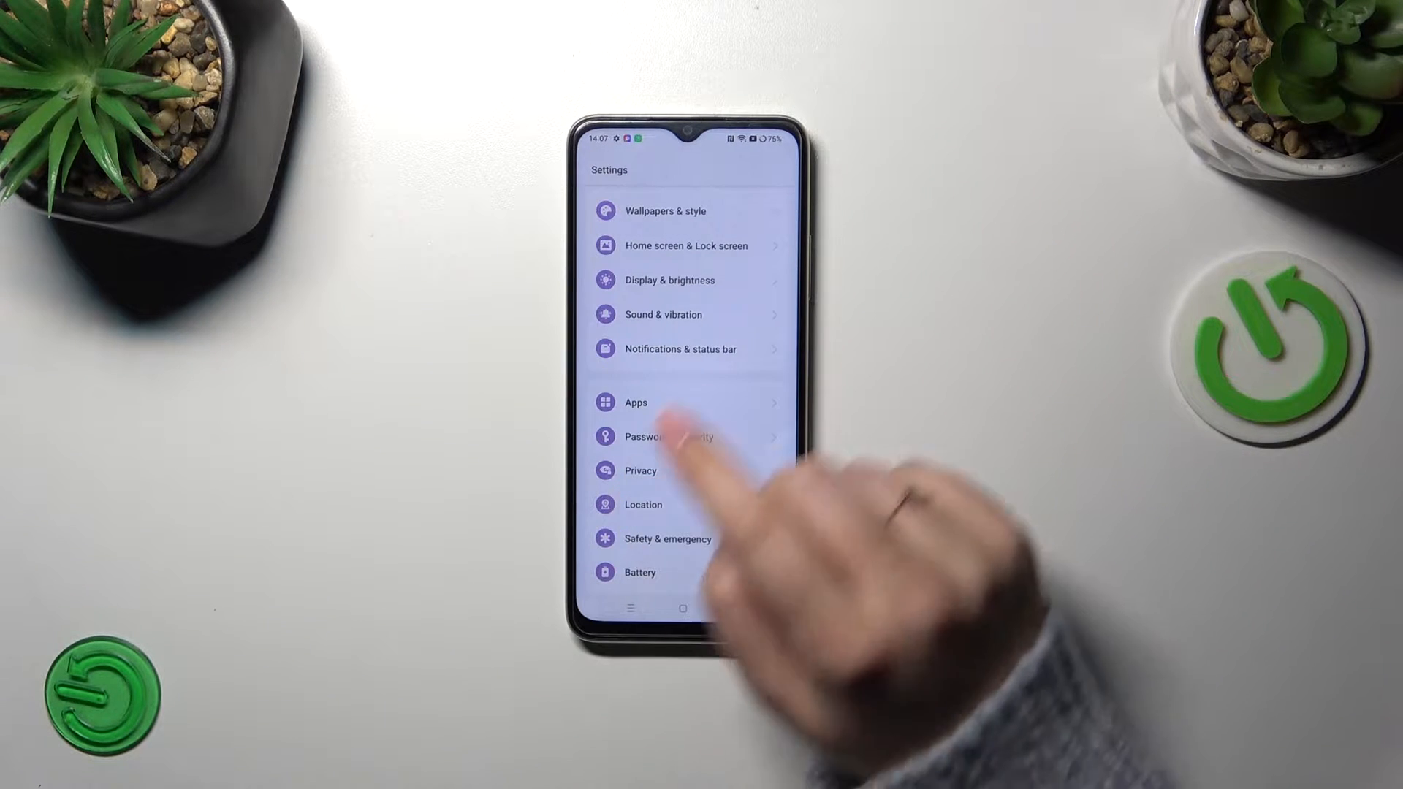
{"action": "scroll", "scroll_direction": "down", "scroll_amount": 3}
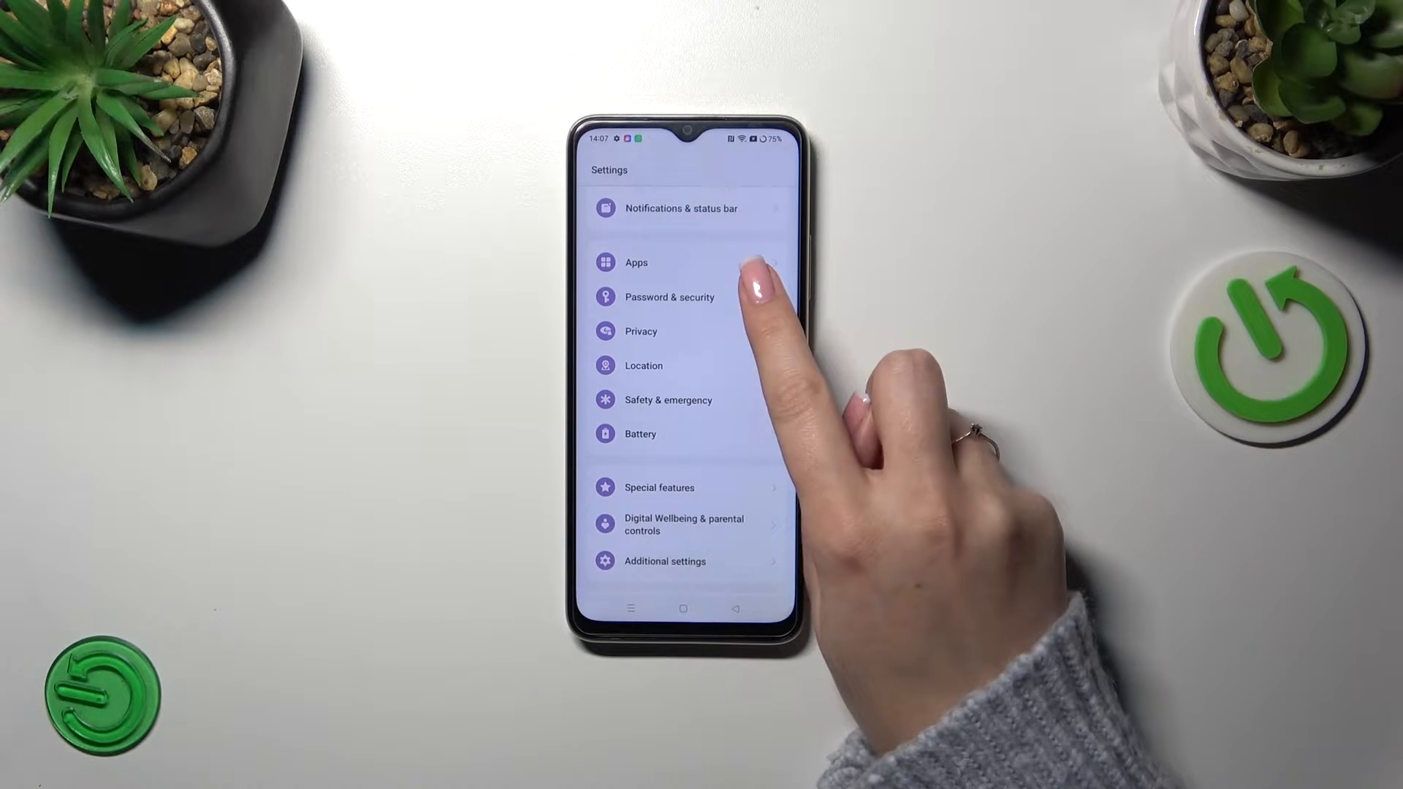
{"action": "left_click", "coordinate": [670, 297]}
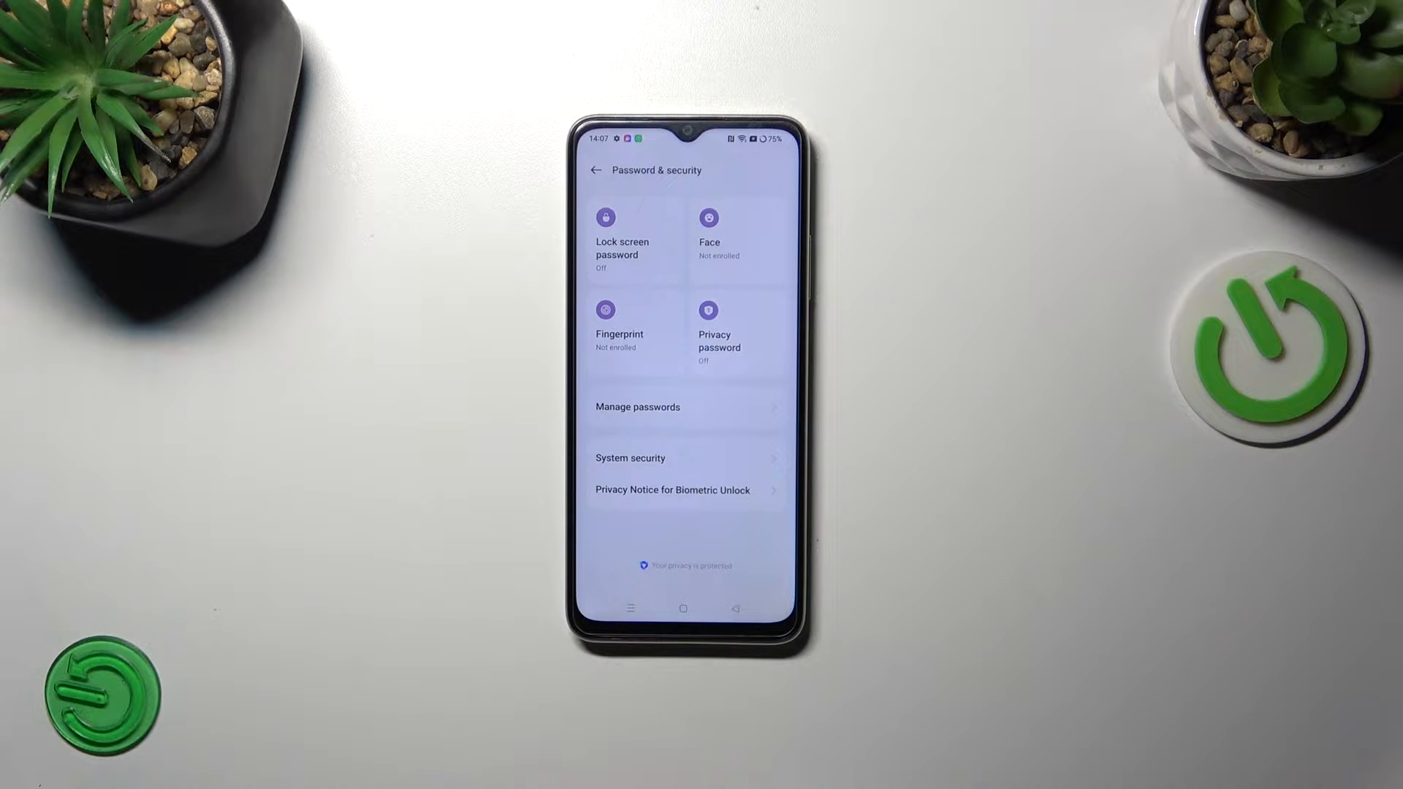
- Go through System security to the Installation sources list under App installation
{"action": "left_click", "coordinate": [630, 458]}
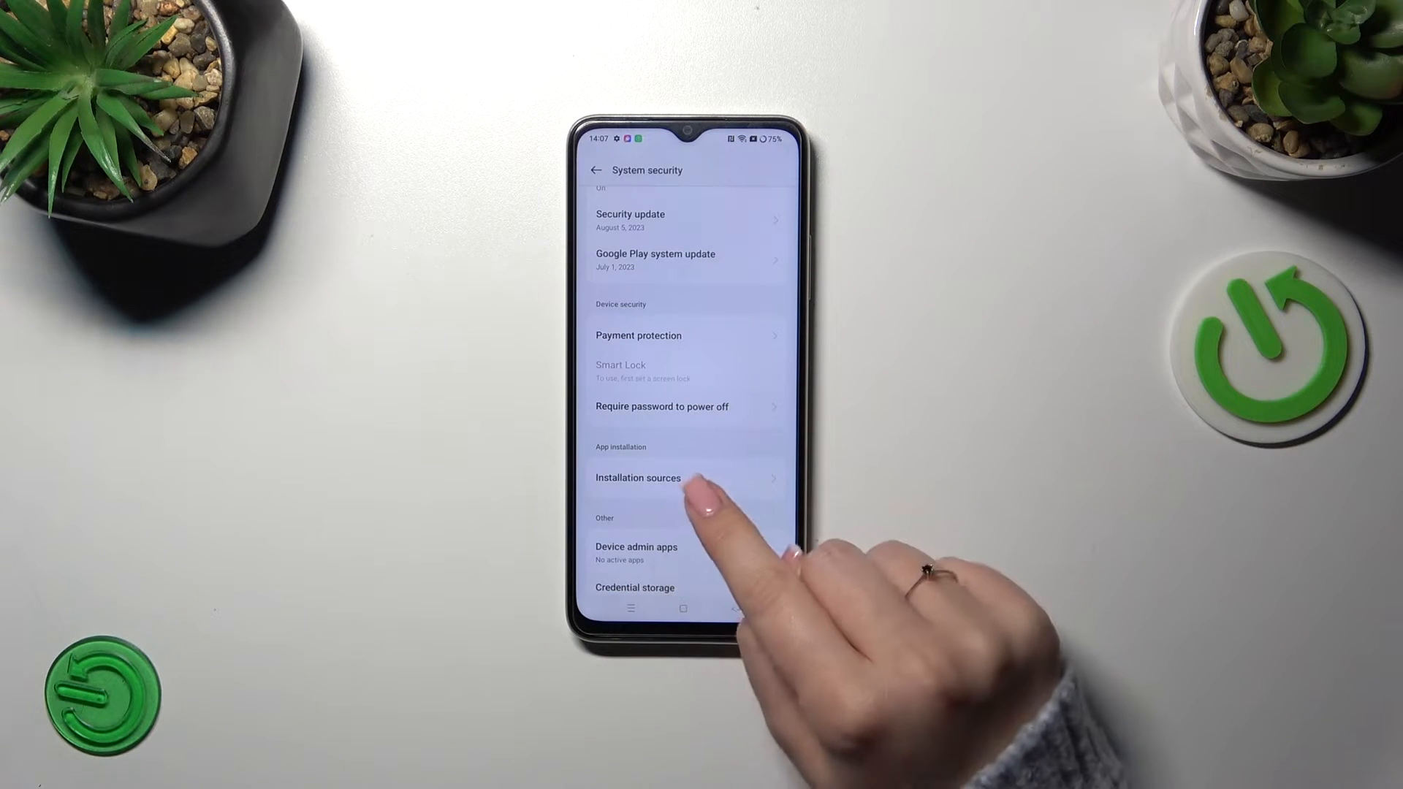
{"action": "left_click", "coordinate": [639, 478]}
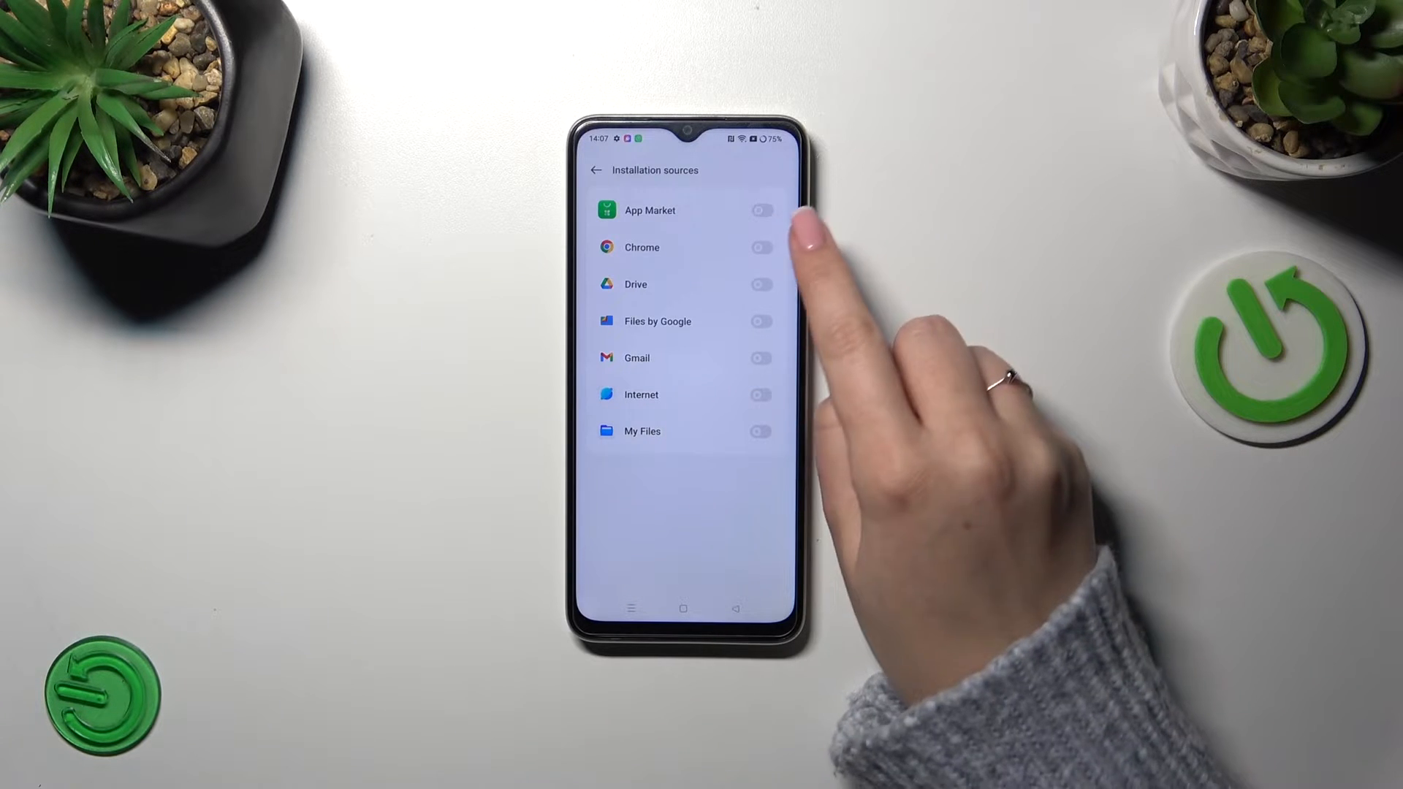
- Switch Chrome on as an installation source and confirm with Allowed
{"action": "left_click", "coordinate": [760, 247]}
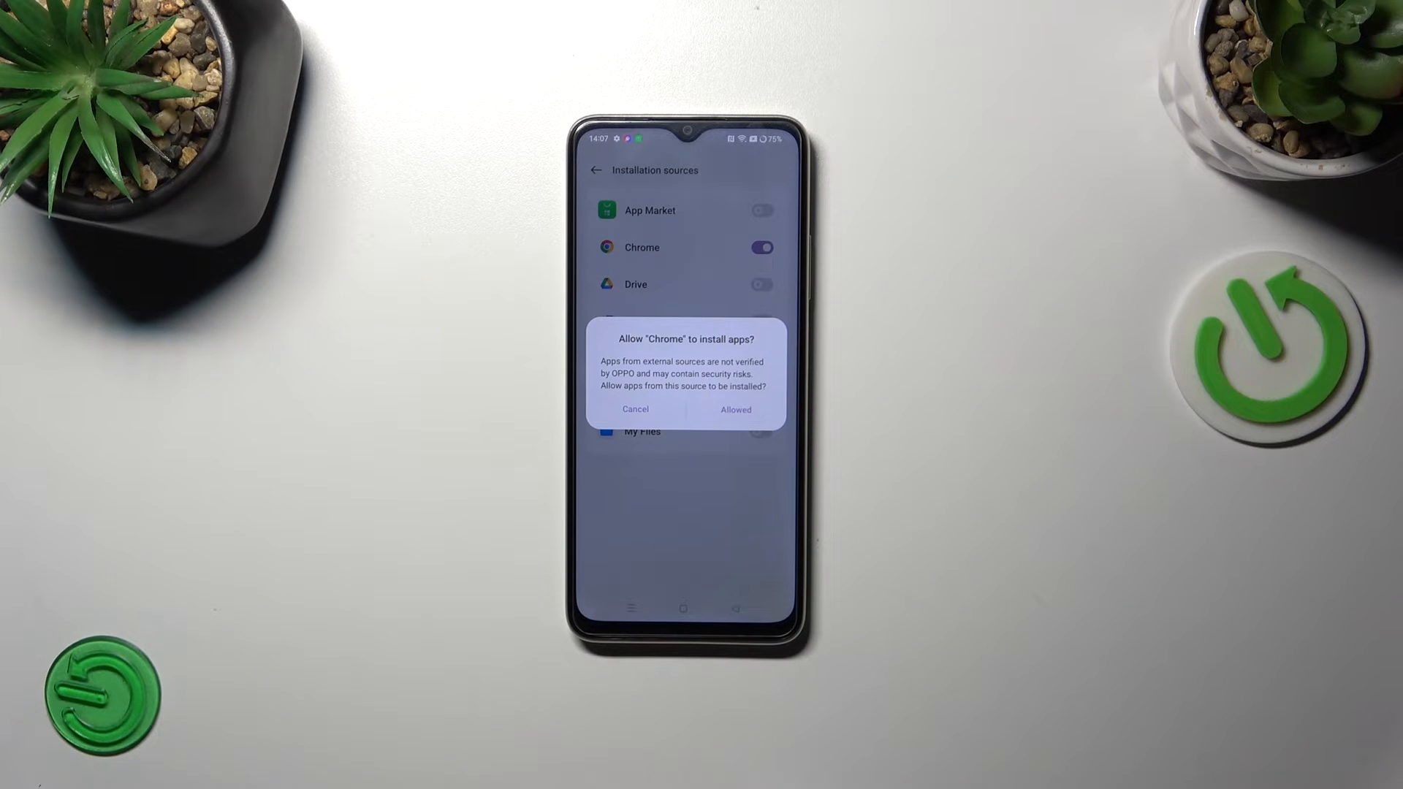
{"action": "left_click", "coordinate": [736, 410]}
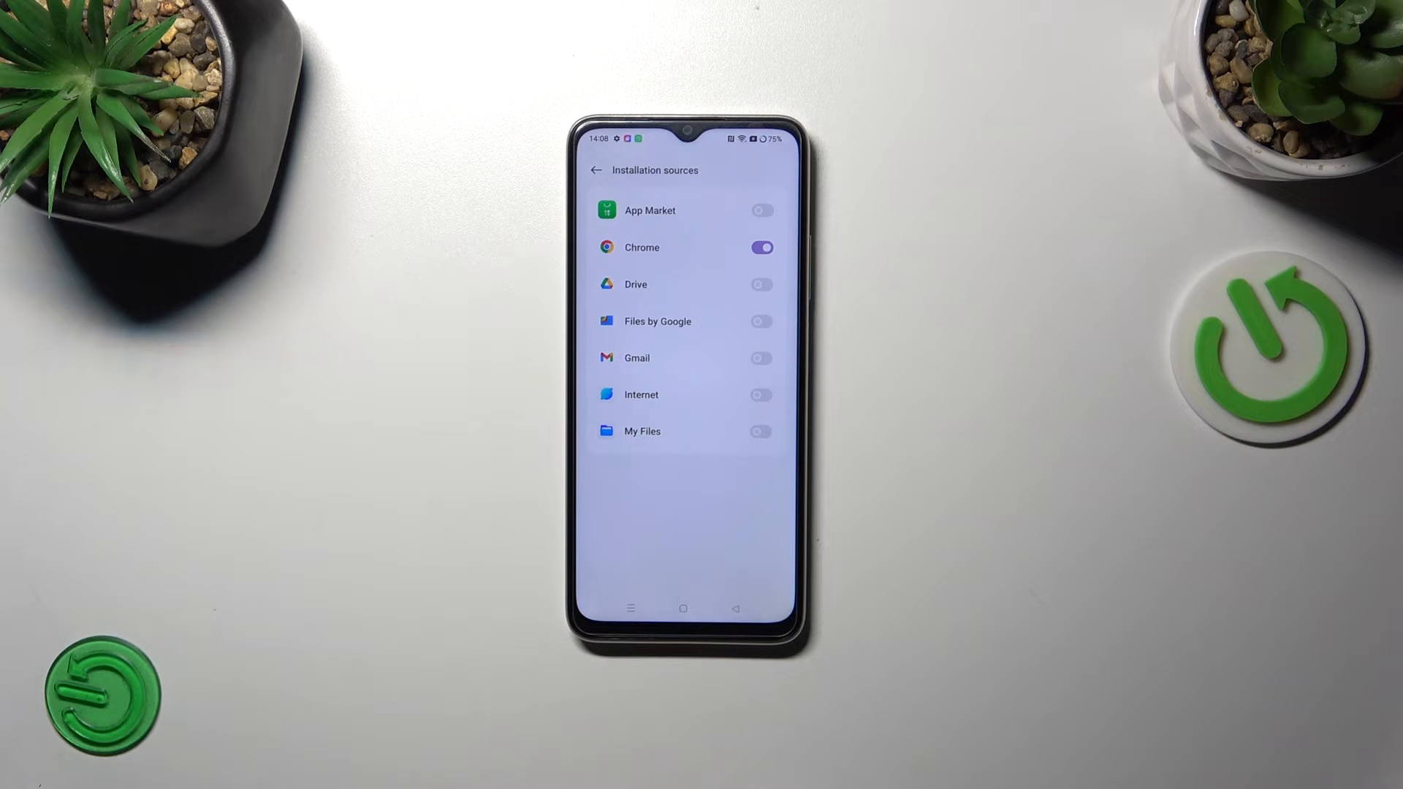
- Switch Chrome's installation-source toggle back off so every source is disallowed
{"action": "left_click", "coordinate": [760, 247]}
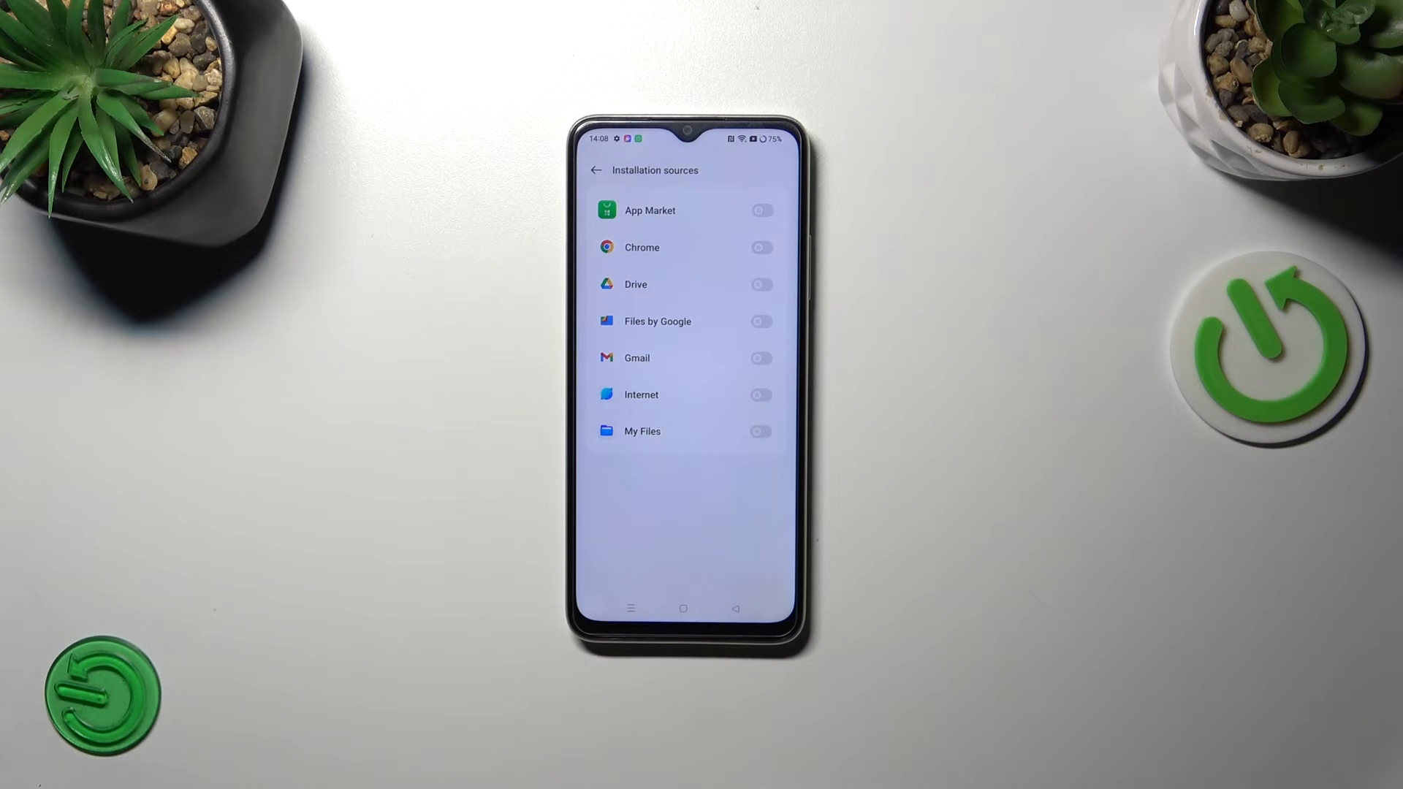